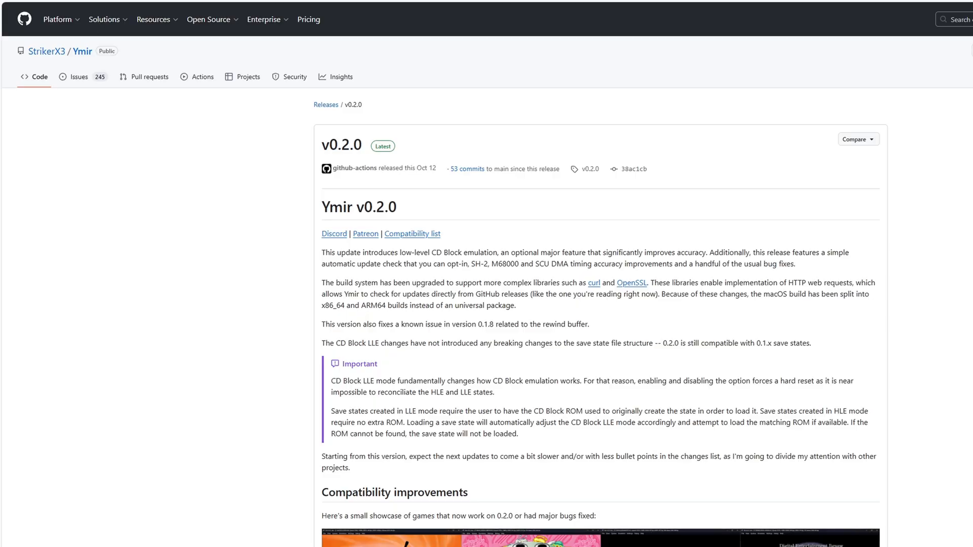
Download ymir-windows-x86_64-AVX2-v0.2.0.zip from the release's Assets list
scroll(down, 3)
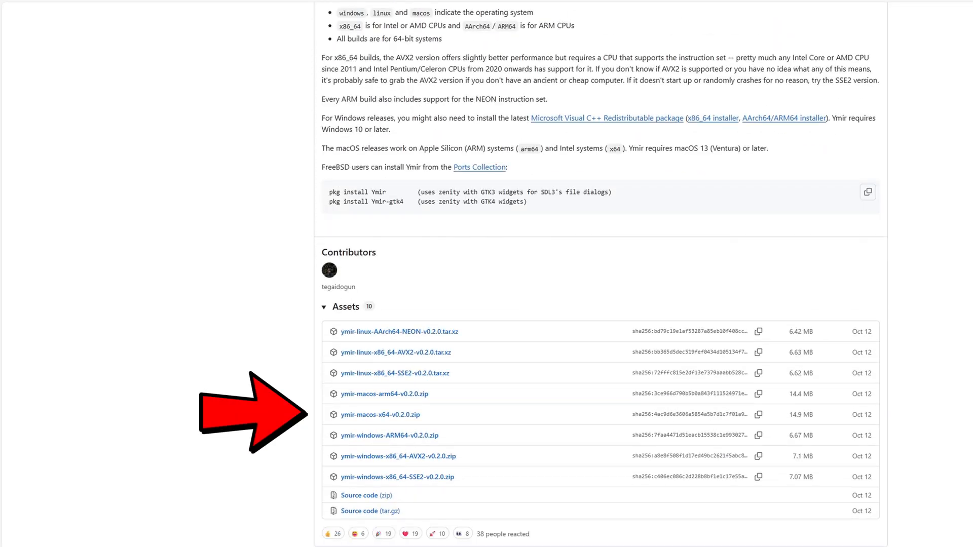
scroll(down, 3)
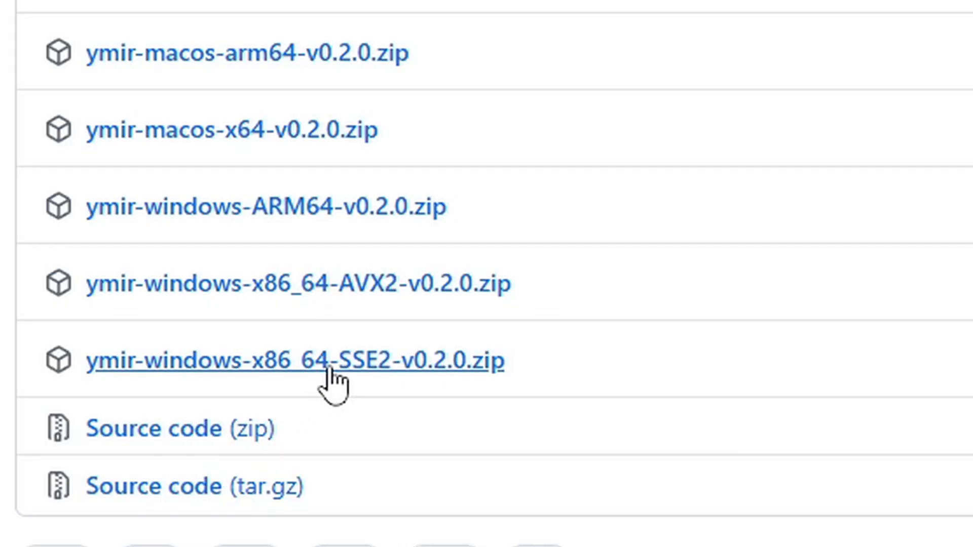
mouse_move(392, 307)
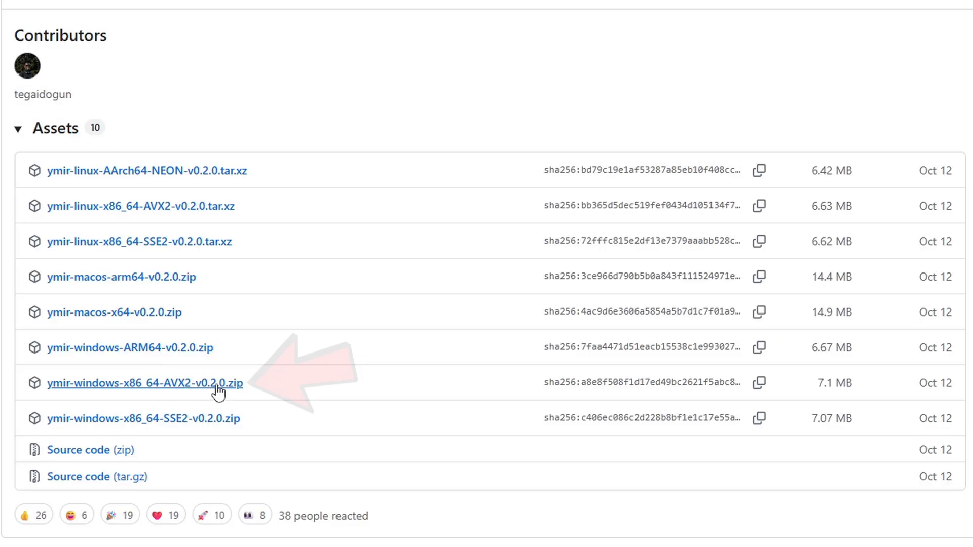
click(144, 383)
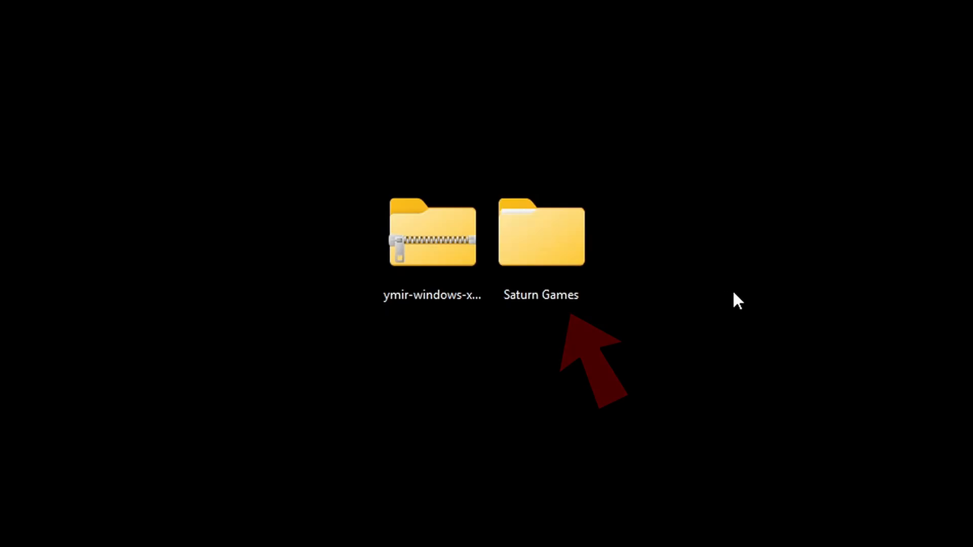
double_click(540, 234)
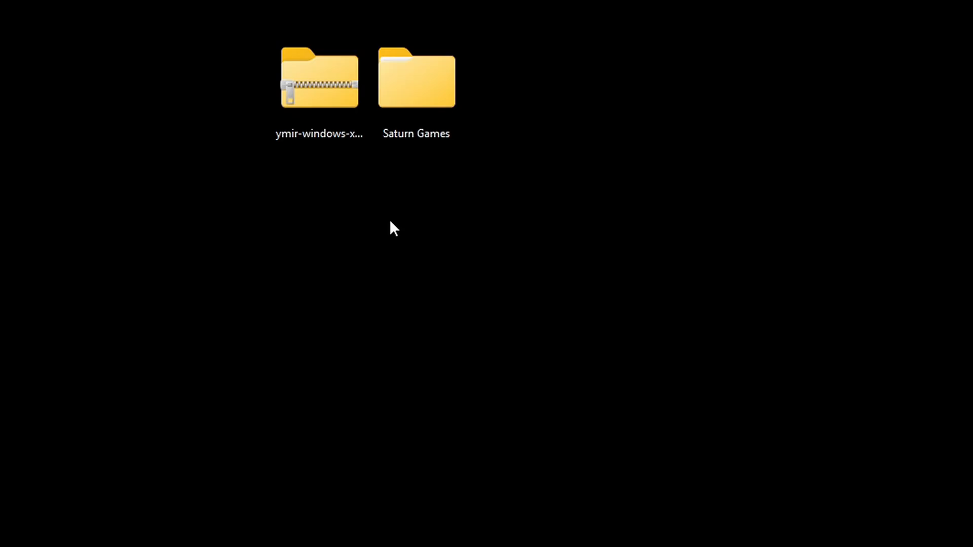
mouse_move(391, 222)
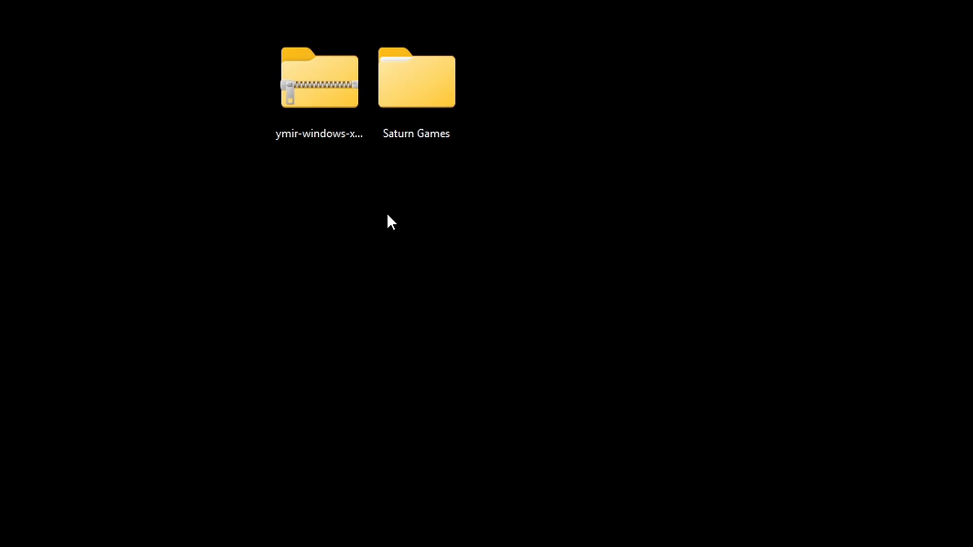
mouse_move(357, 205)
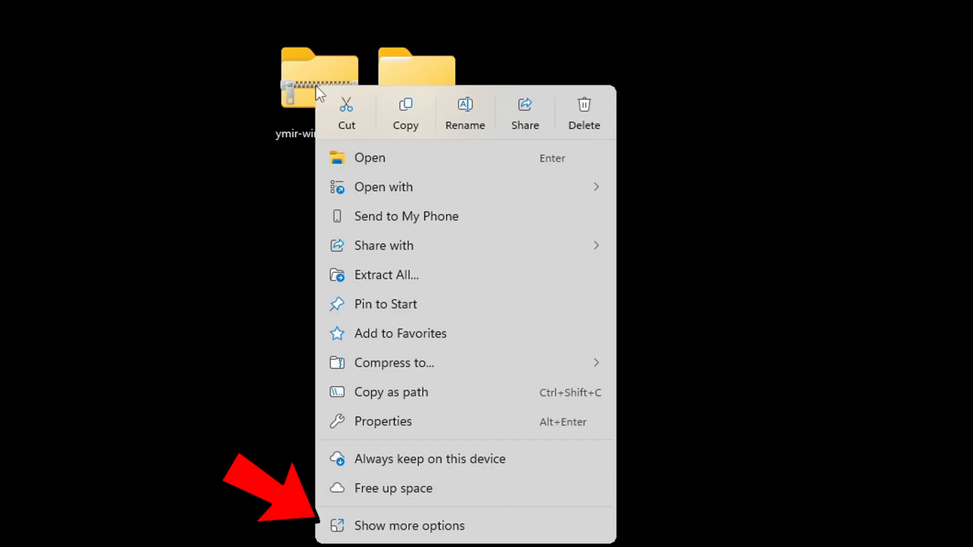
mouse_move(432, 534)
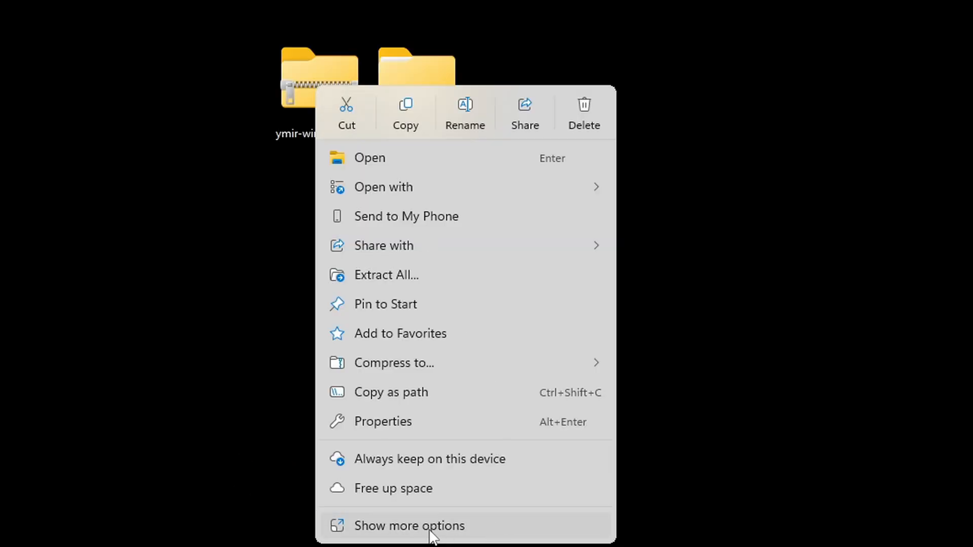
Extract the Ymir AVX2 zip into a ymir-windows-x86_64-AVX2-v0.2.0 folder via 7-Zip
click(408, 526)
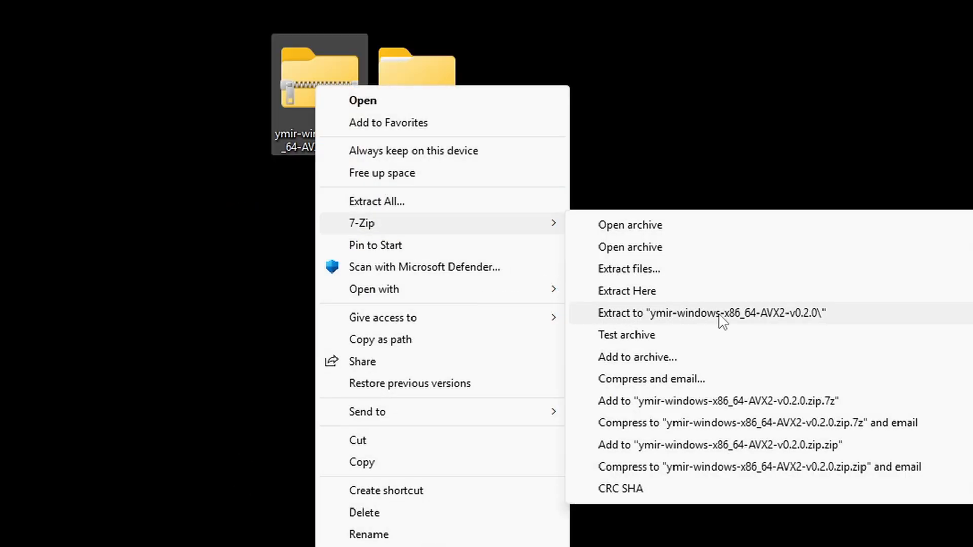
click(711, 313)
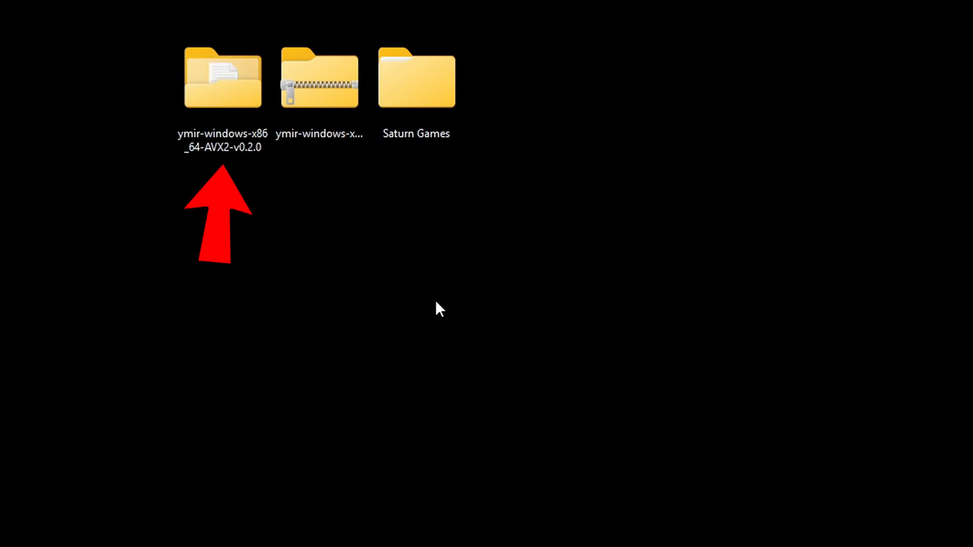
mouse_move(352, 263)
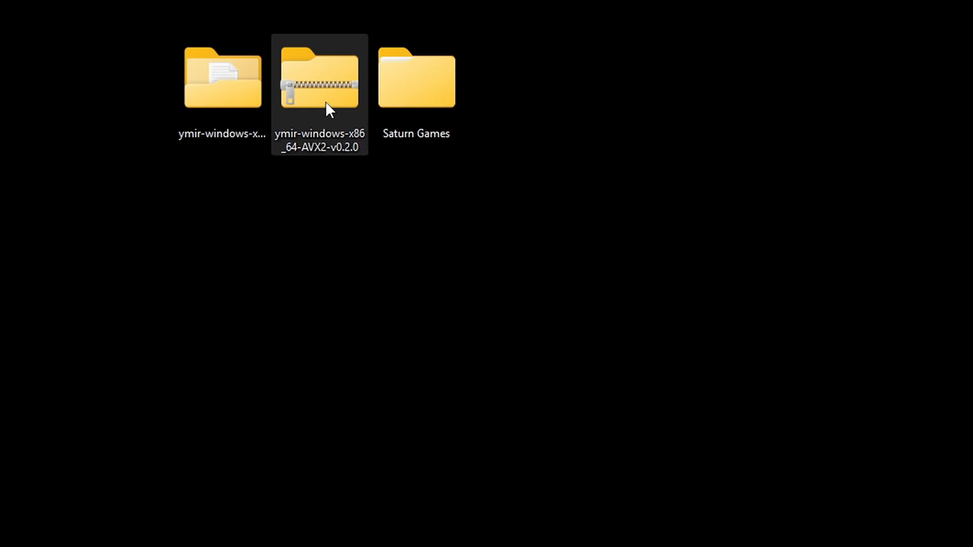
right_click(320, 79)
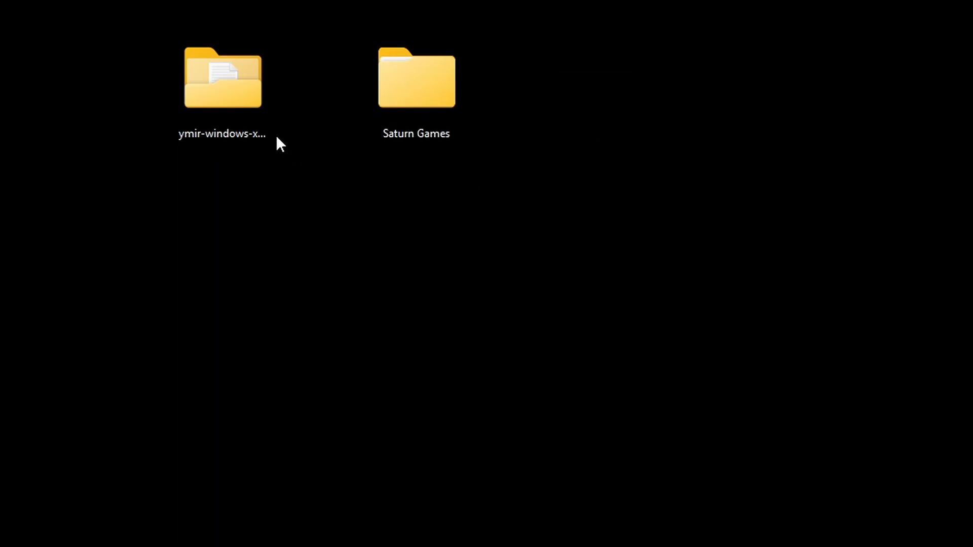
Launch ymir-sdl3 from the extracted folder and choose Portable profile mode
double_click(222, 78)
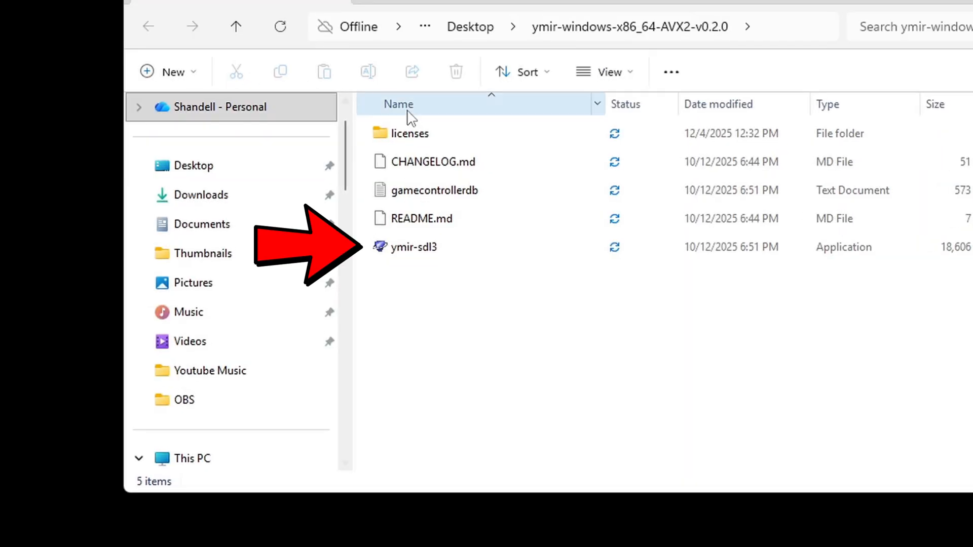
double_click(413, 248)
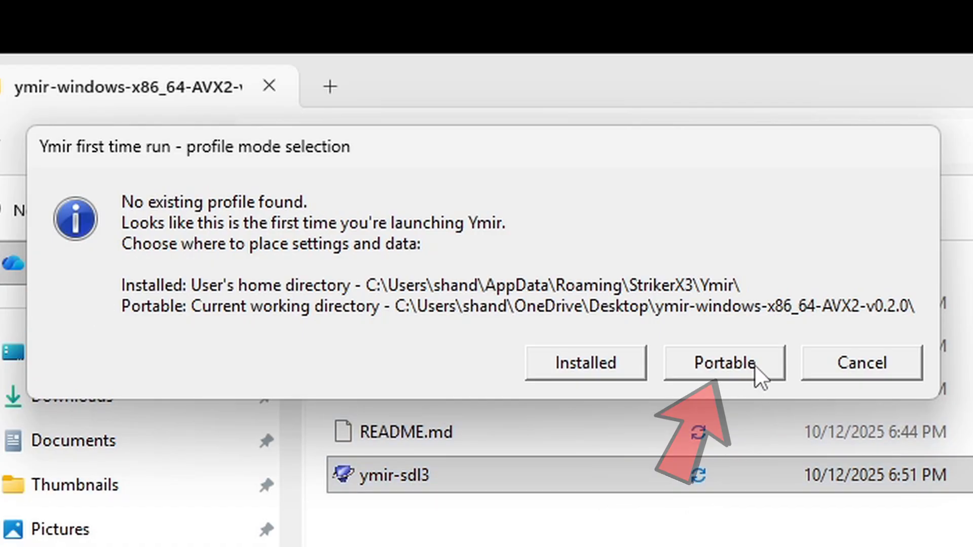
click(723, 363)
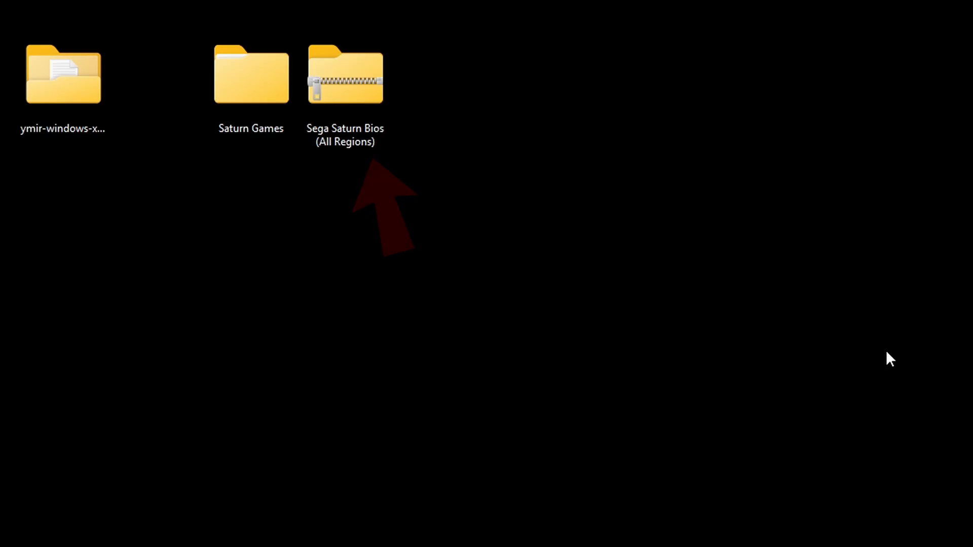
Extract the Sega Saturn Bios zip into its own folder and browse into it
right_click(345, 74)
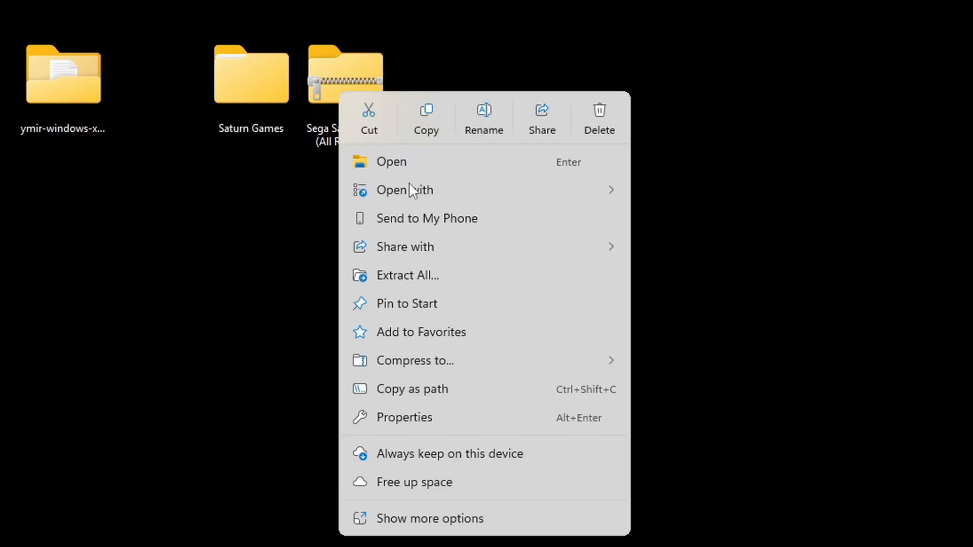
click(429, 518)
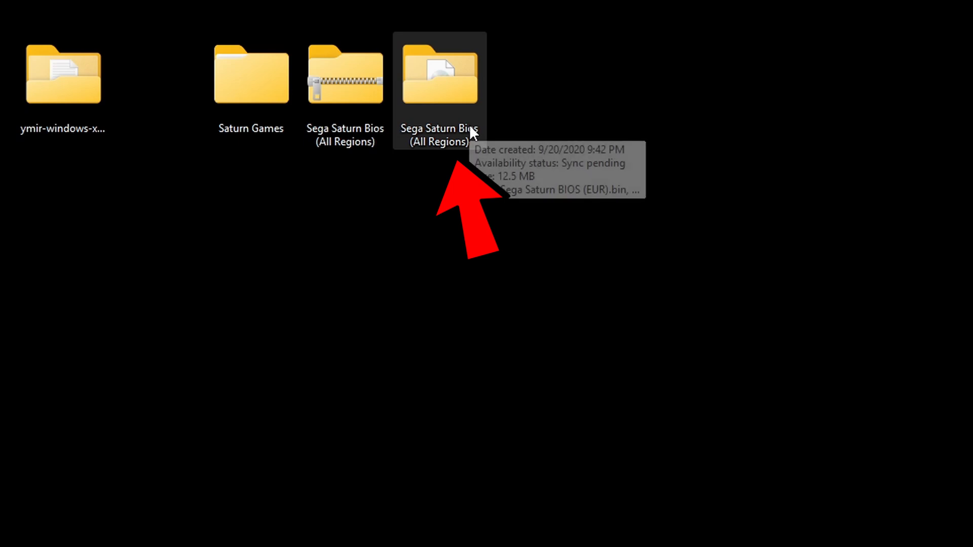
click(345, 81)
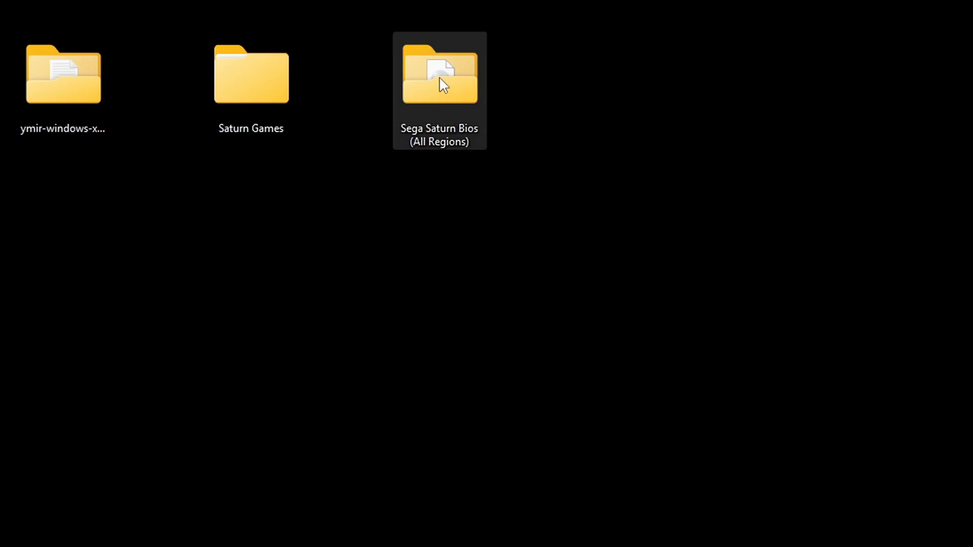
double_click(439, 74)
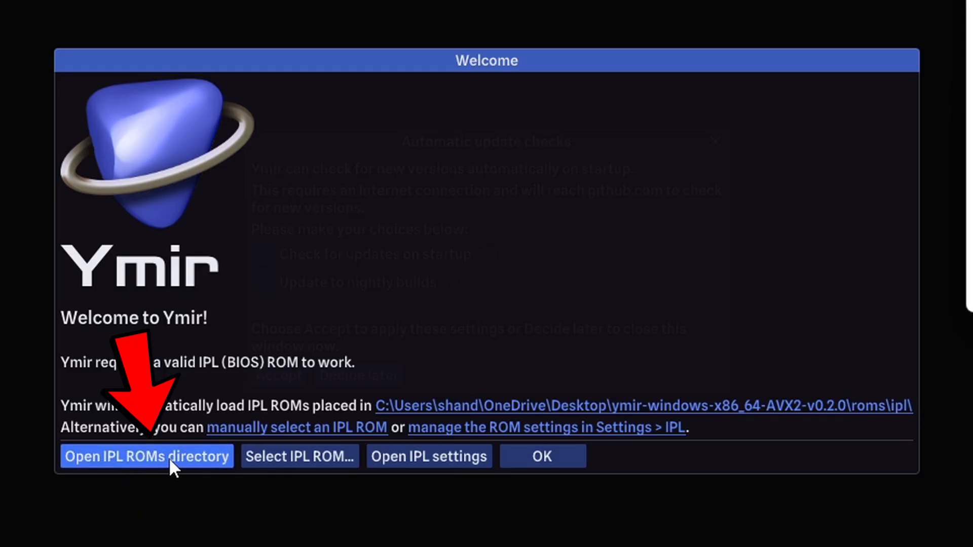
Show Ymir's BIOS ROM folder and select all the extracted BIOS files for it
click(147, 458)
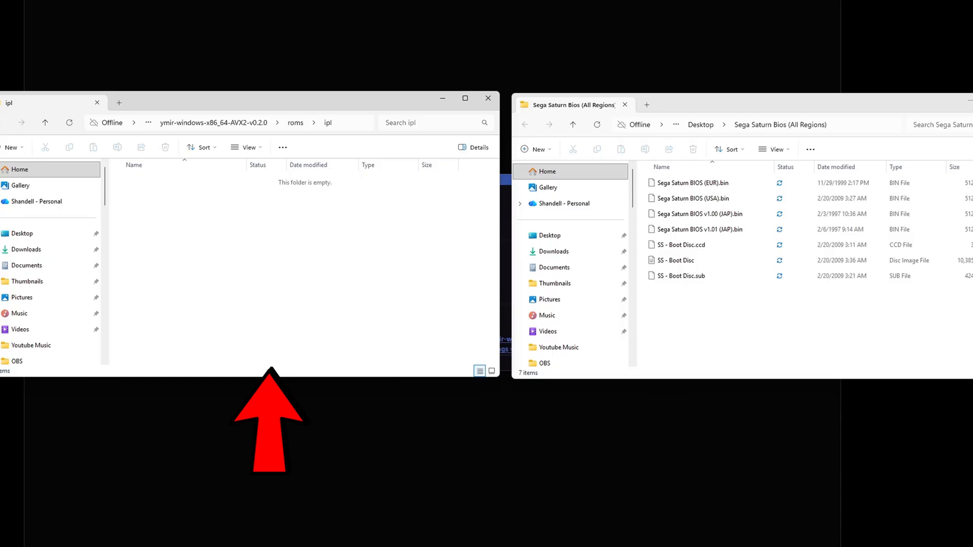
mouse_move(668, 303)
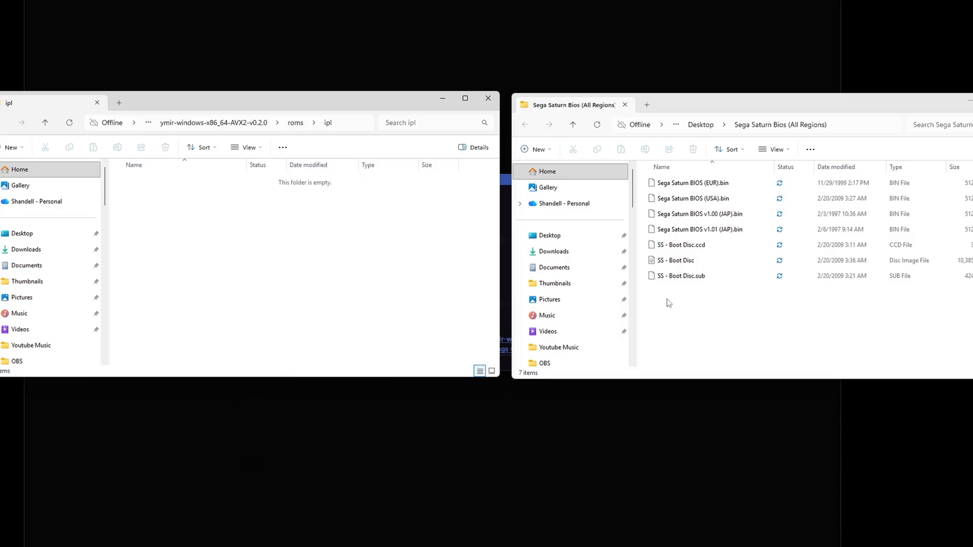
key(ctrl+a)
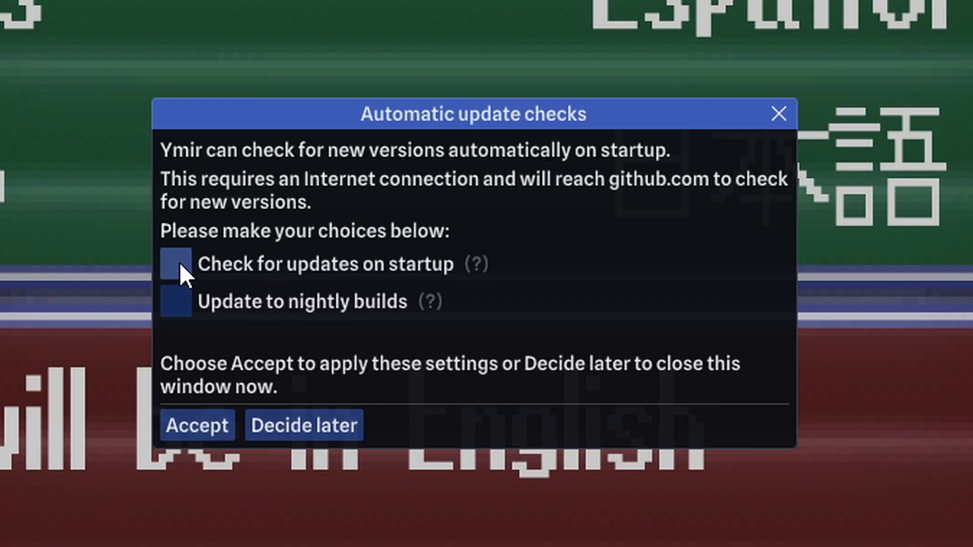
Enable update checks at startup with nightly builds and accept the preferences
click(176, 263)
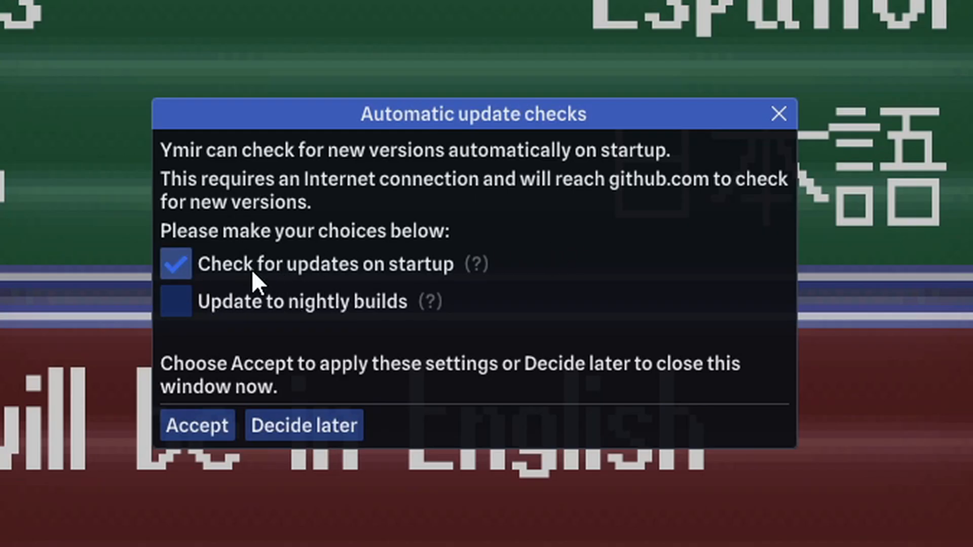
mouse_move(175, 302)
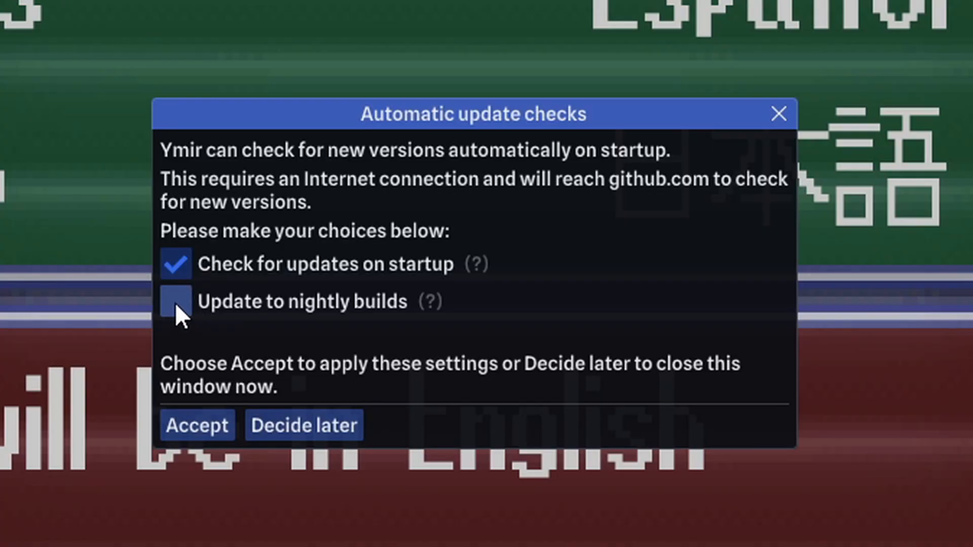
click(176, 301)
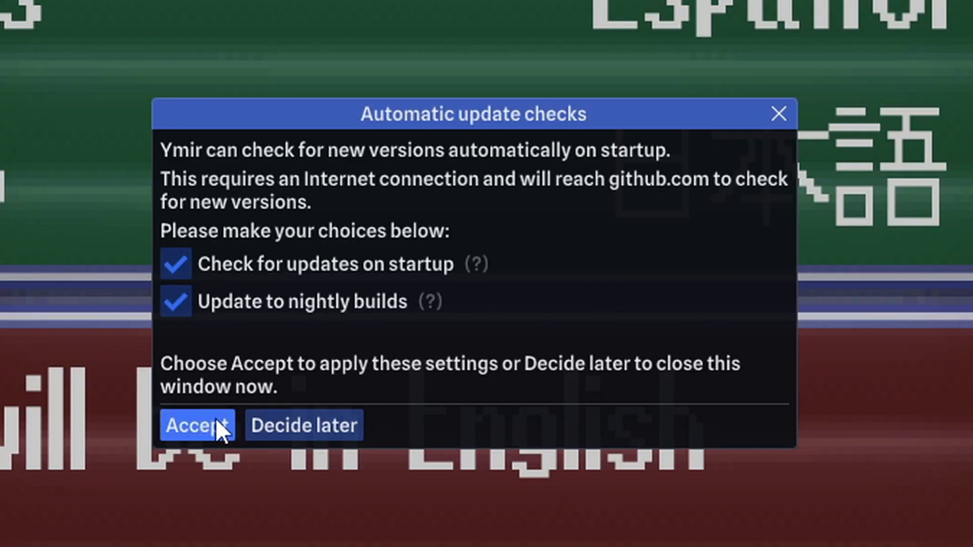
click(198, 426)
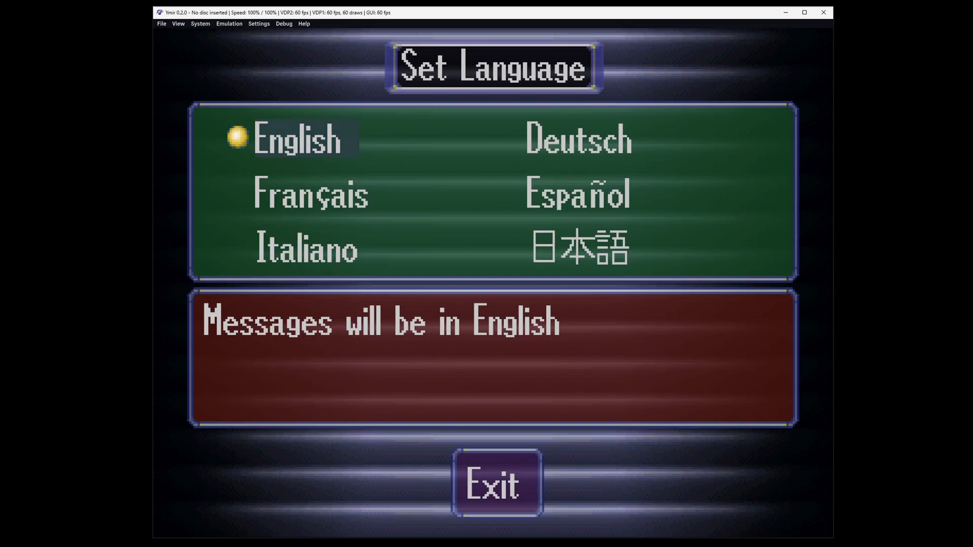
Select English on the Saturn Set Language screen and exit it
click(301, 138)
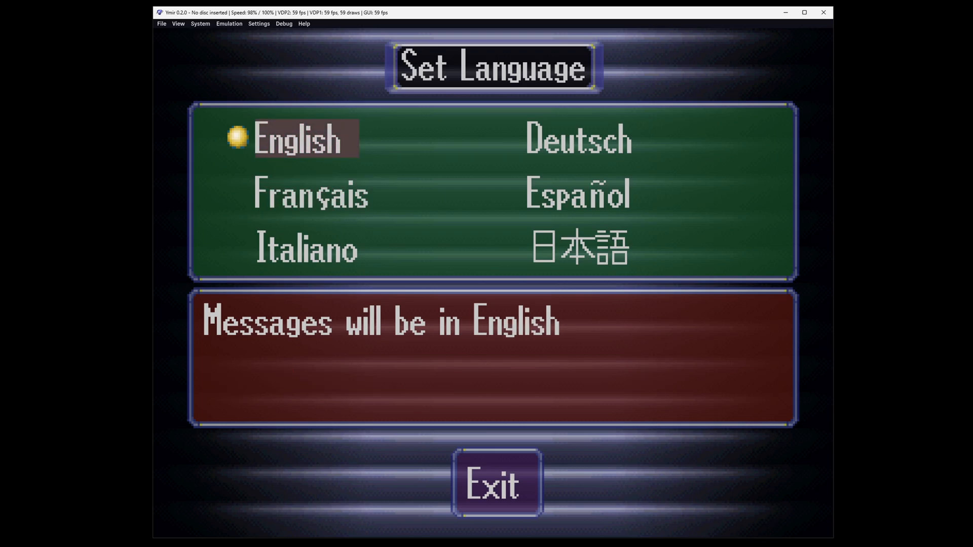
click(576, 194)
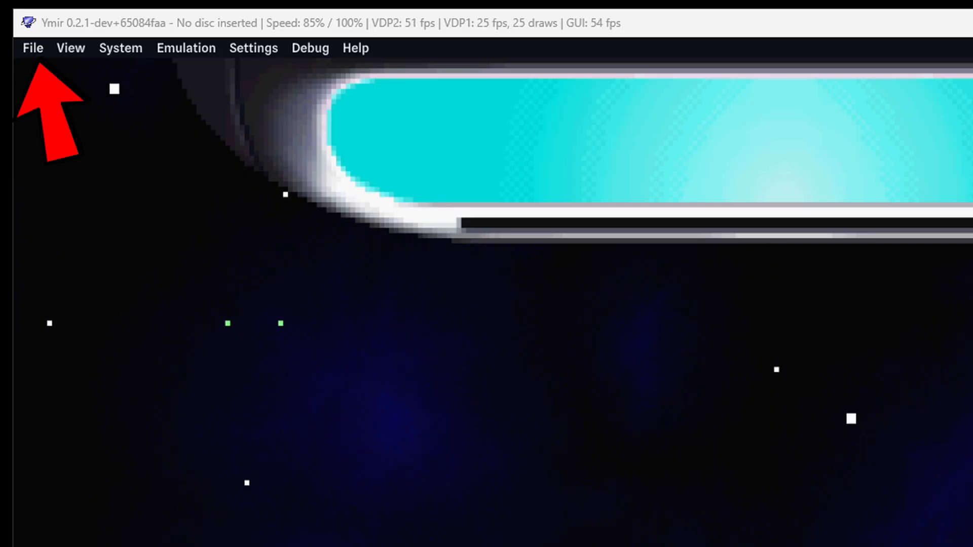
Load Guardian Heroes (USA).chd from the Saturn Games folder as the disc image
click(33, 48)
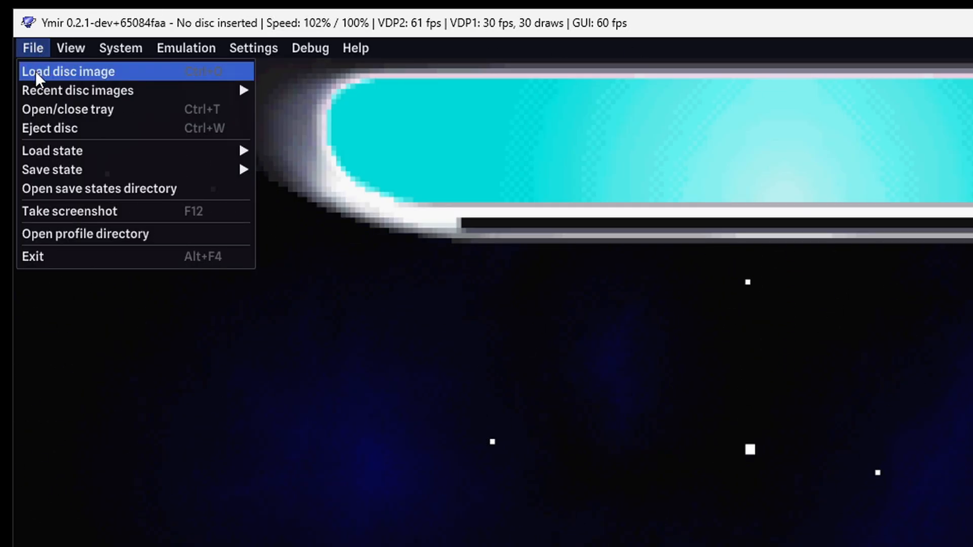
click(68, 71)
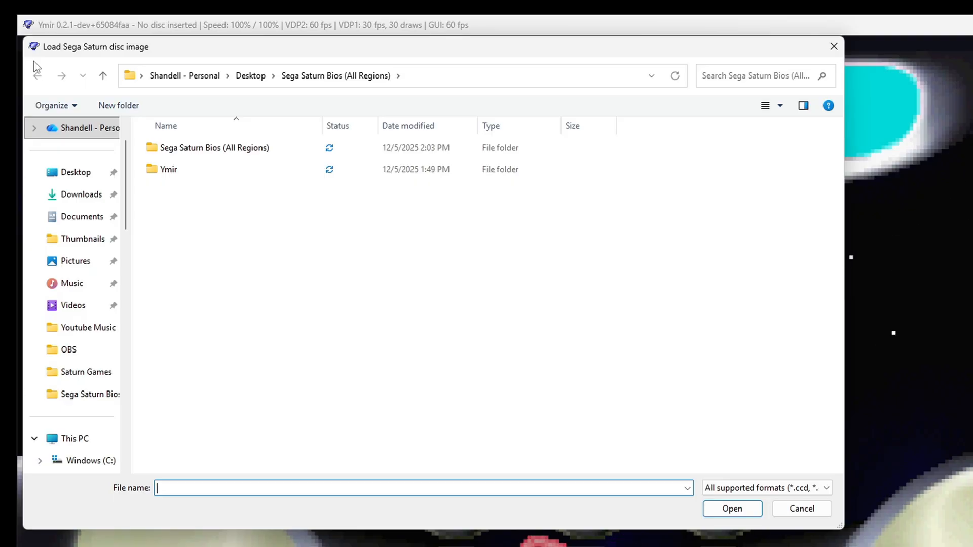
mouse_move(86, 372)
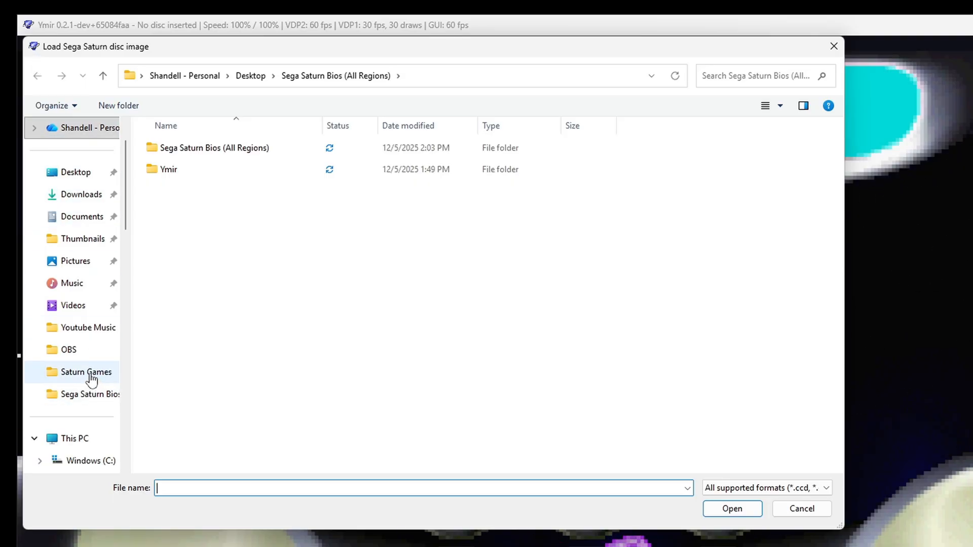
click(85, 372)
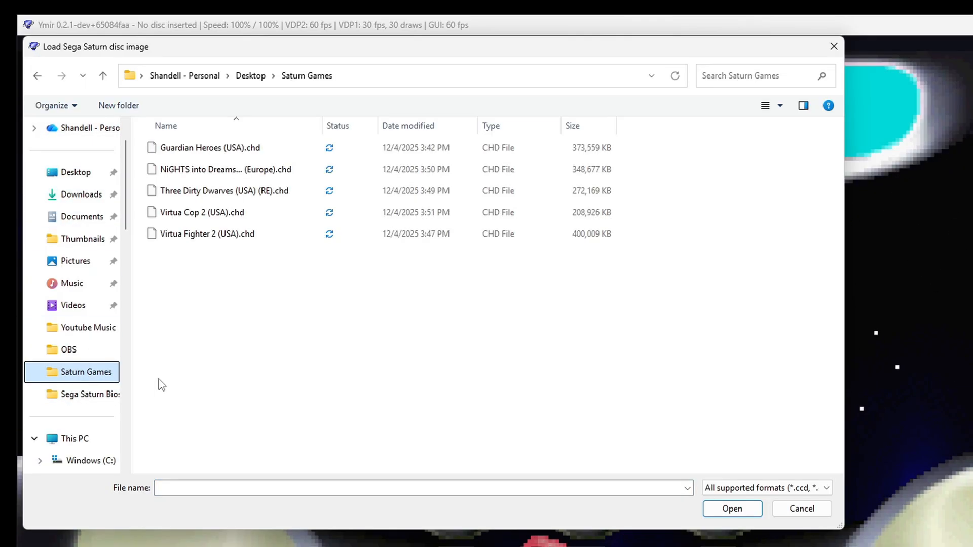
click(210, 148)
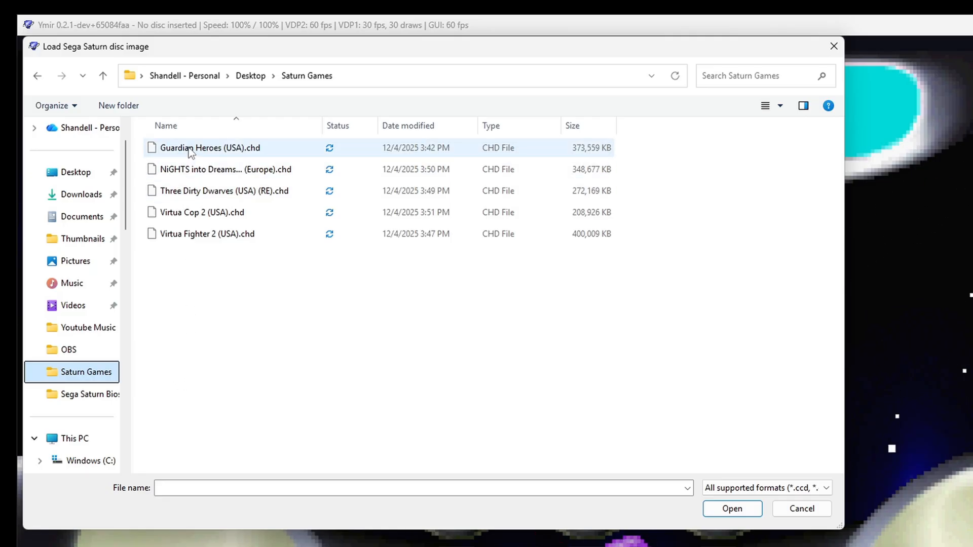
double_click(210, 148)
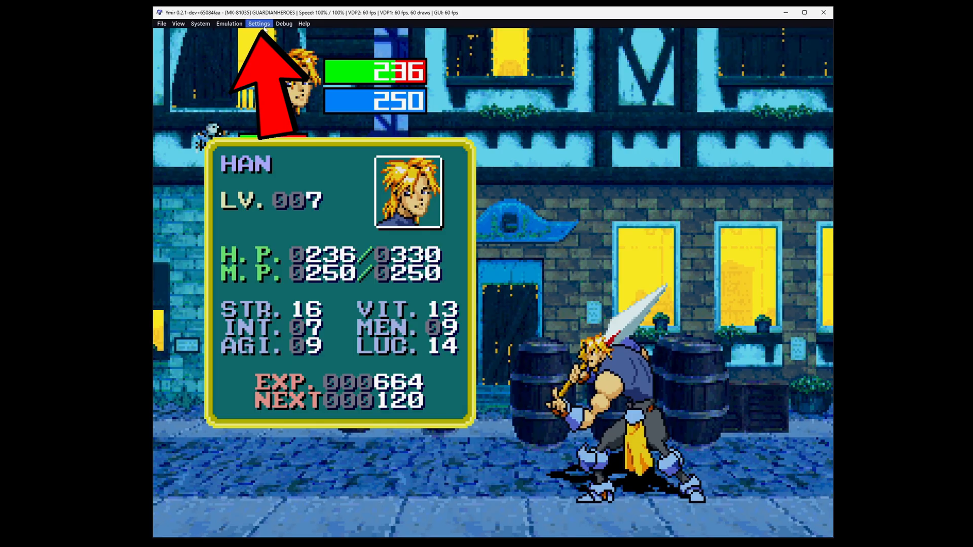
In Video settings, force integer scaling and a 16:9 aspect ratio
click(258, 23)
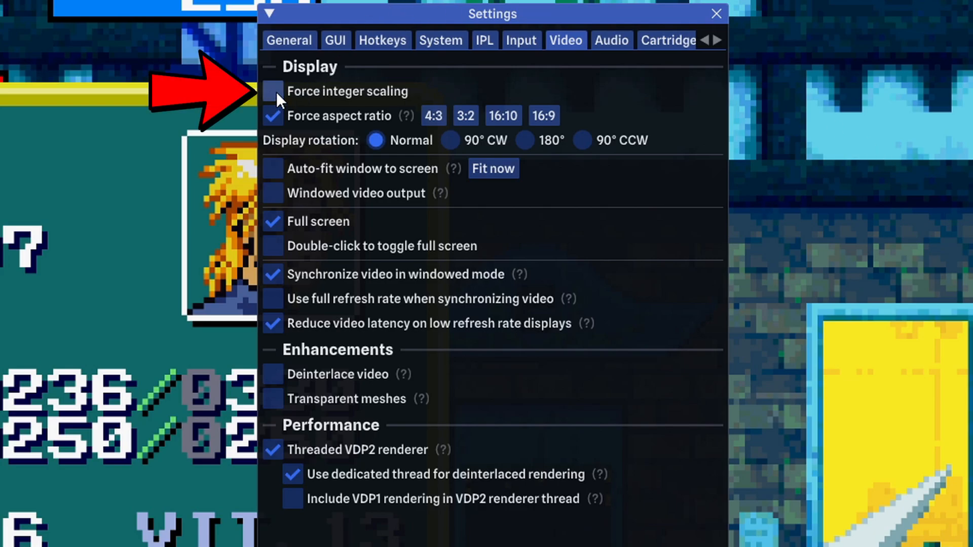
click(272, 91)
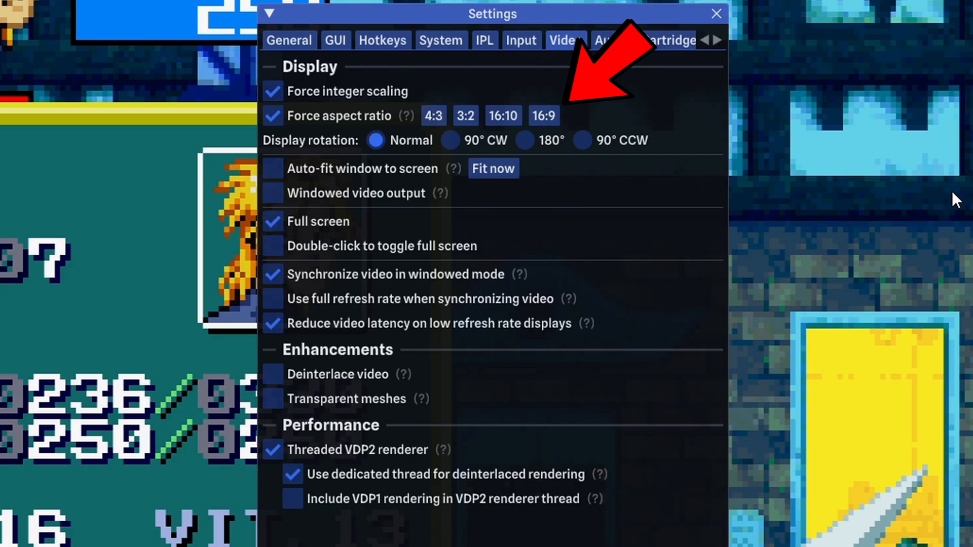
mouse_move(785, 230)
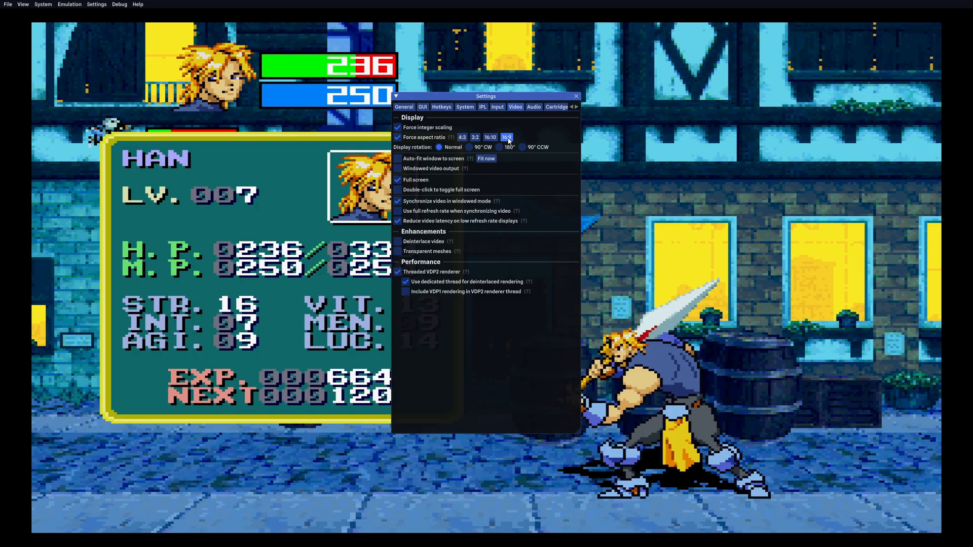
click(462, 137)
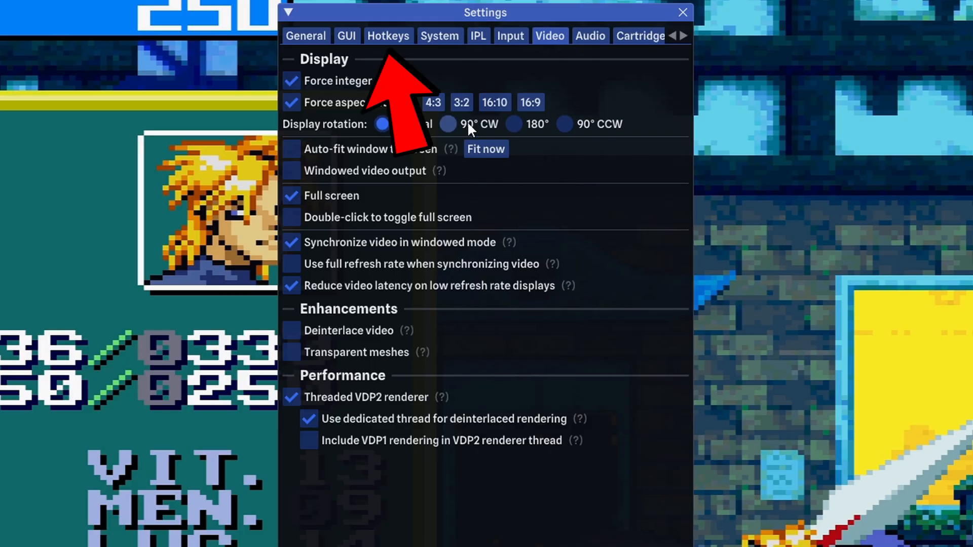
Review the Hotkeys list down to the pause, frame-step and rewind entries
click(388, 35)
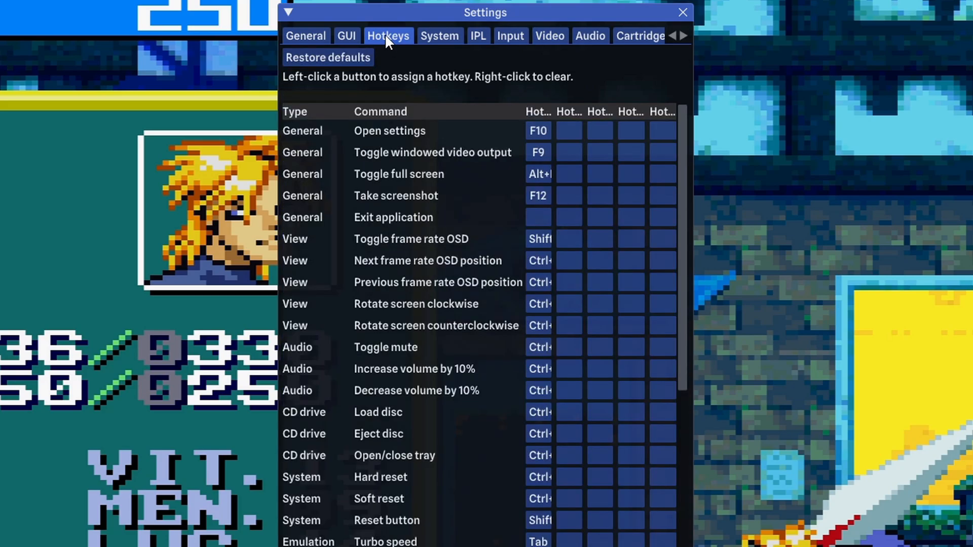
scroll(down, 3)
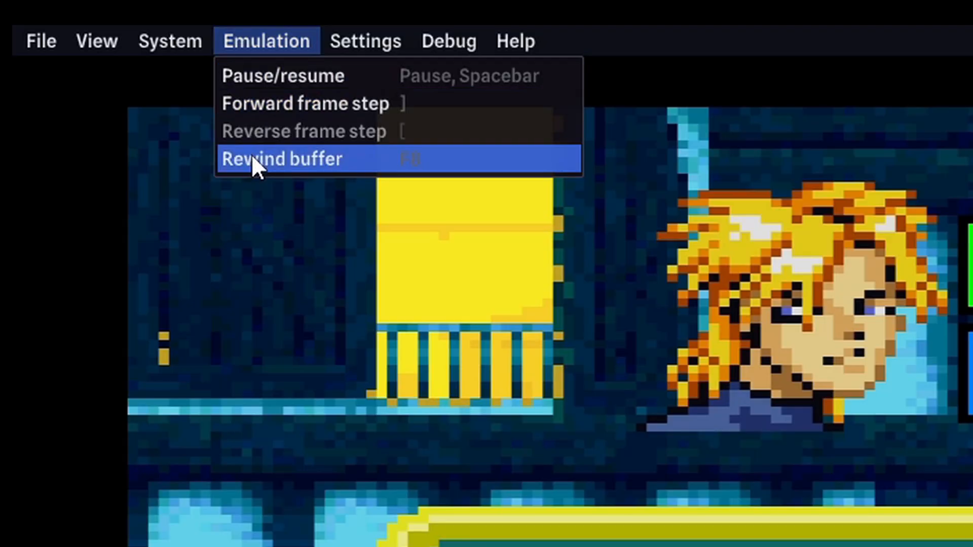
Turn on the rewind buffer from the Emulation menu and the F8 hotkey
click(281, 159)
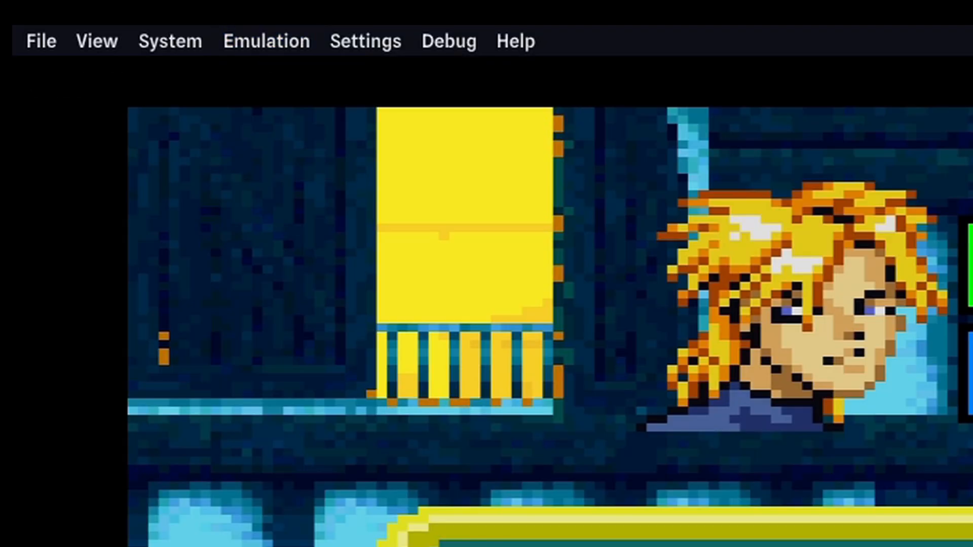
key(f8)
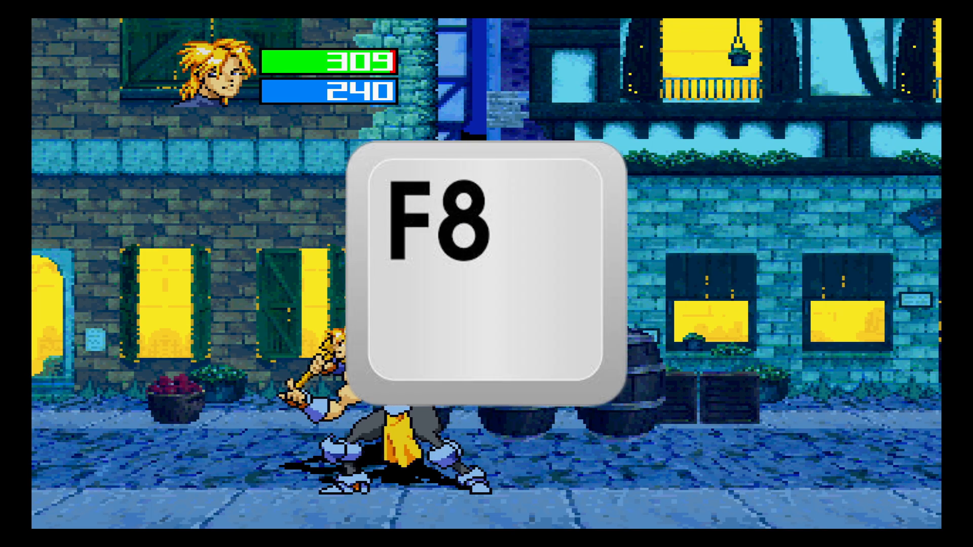
key(f8)
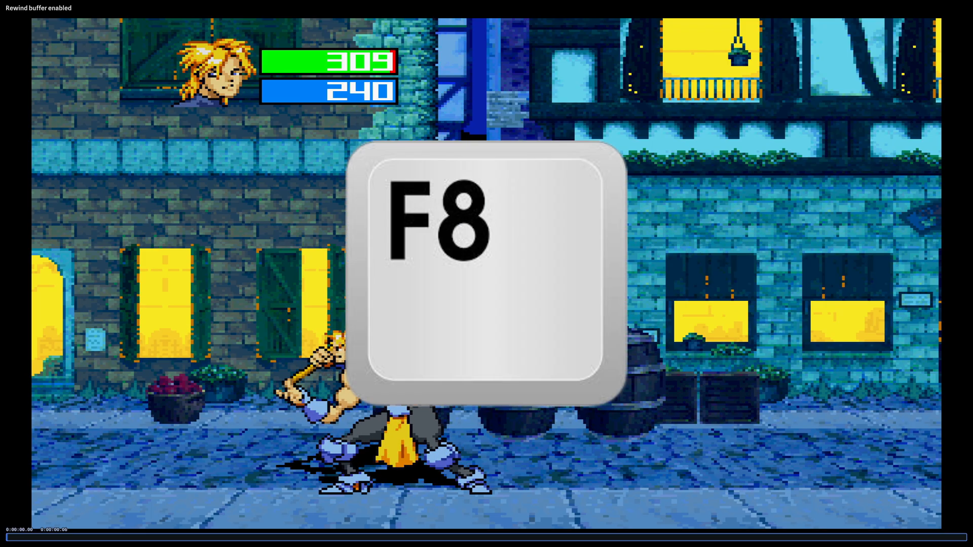
key(f8)
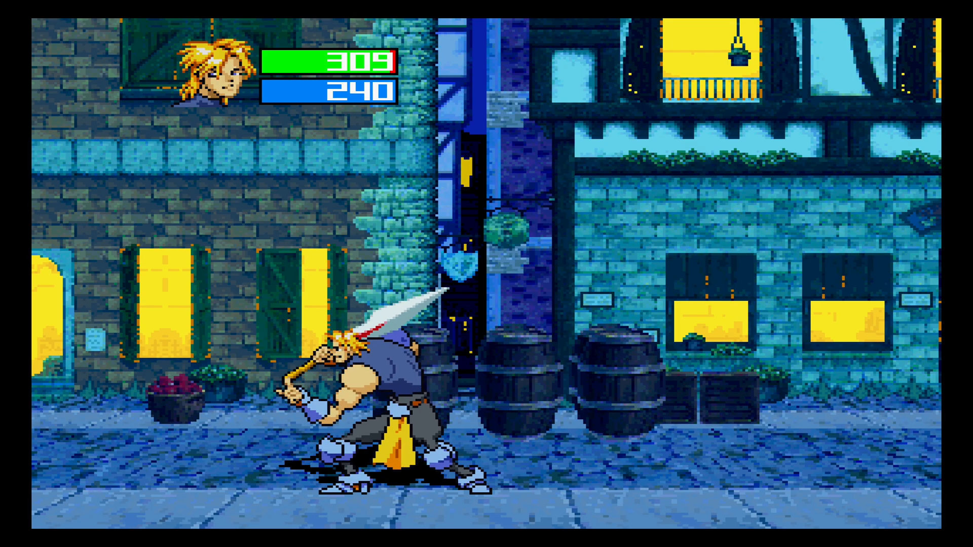
Hold Backspace to rewind Guardian Heroes to an earlier moment
key(Backspace)
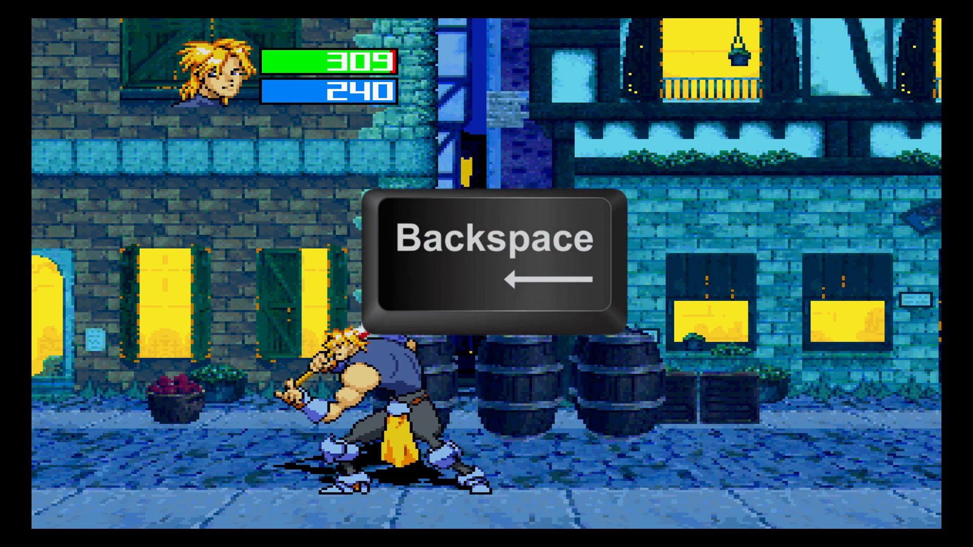
key(Backspace)
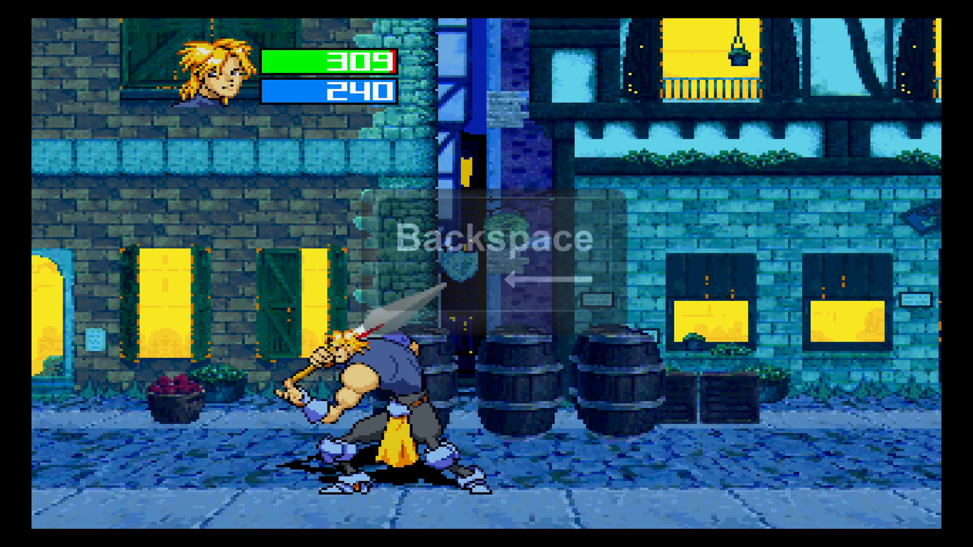
key(backspace)
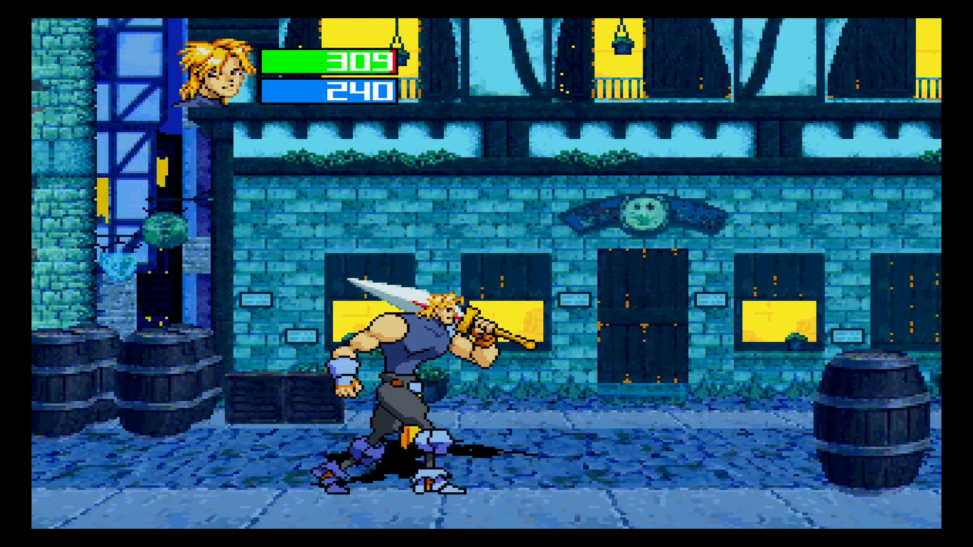